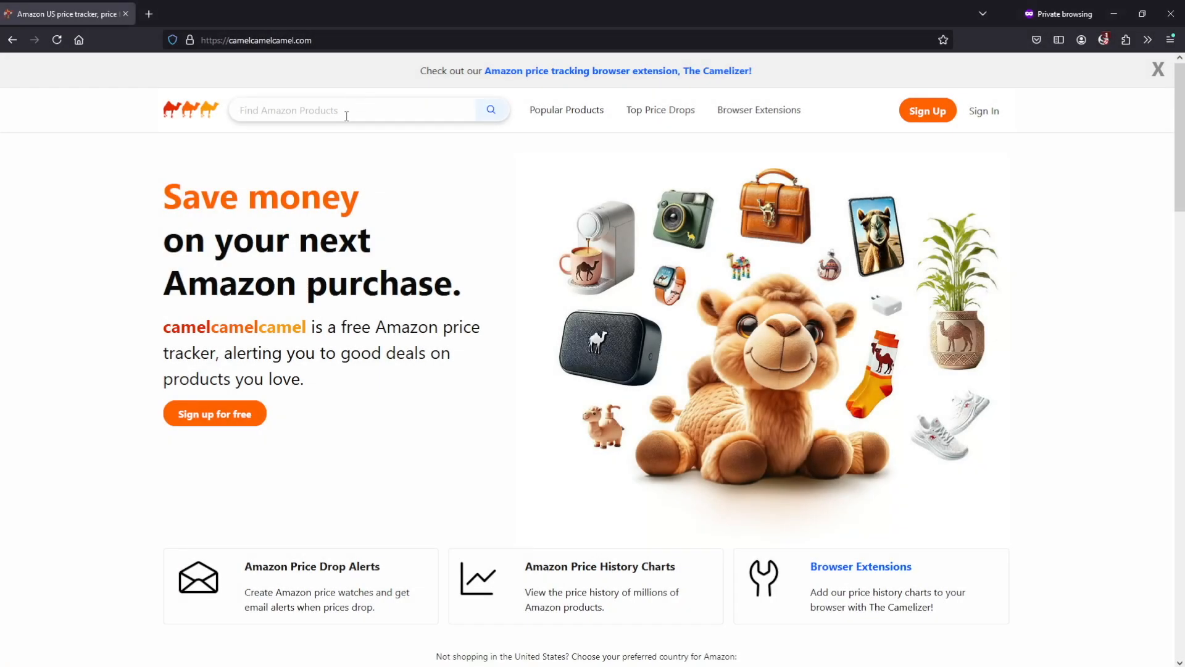
Step: Search 'western digital sn850x' and bring up the WD_BLACK 2TB SN850X price history
text(western digira)
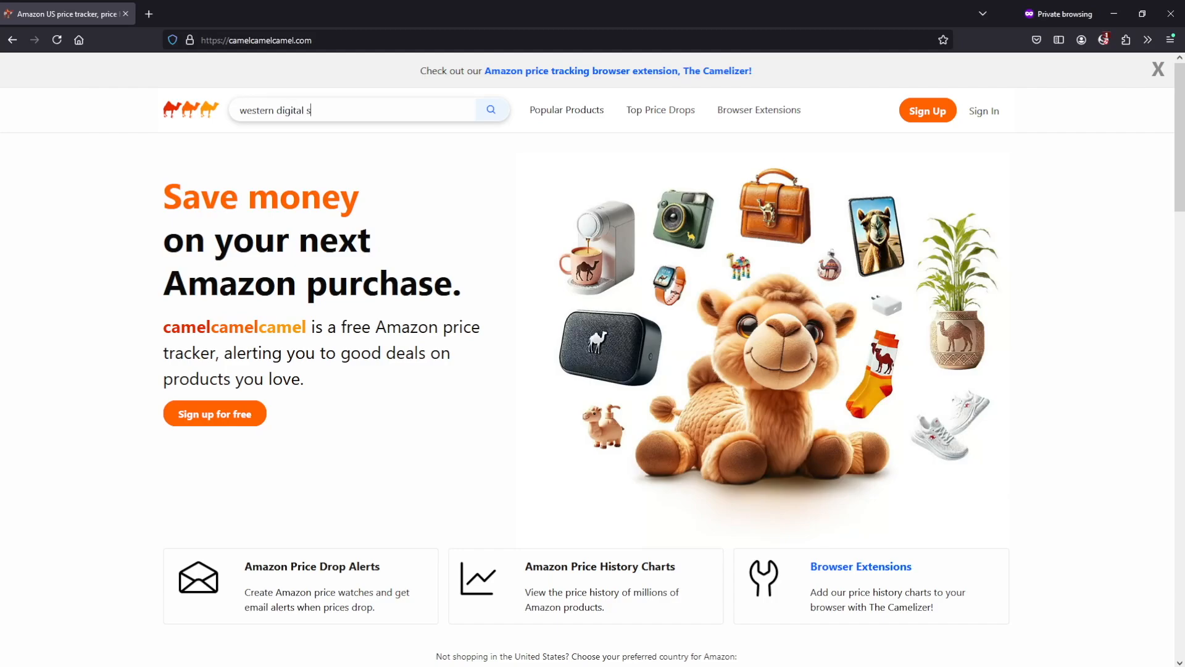
text(n850x)
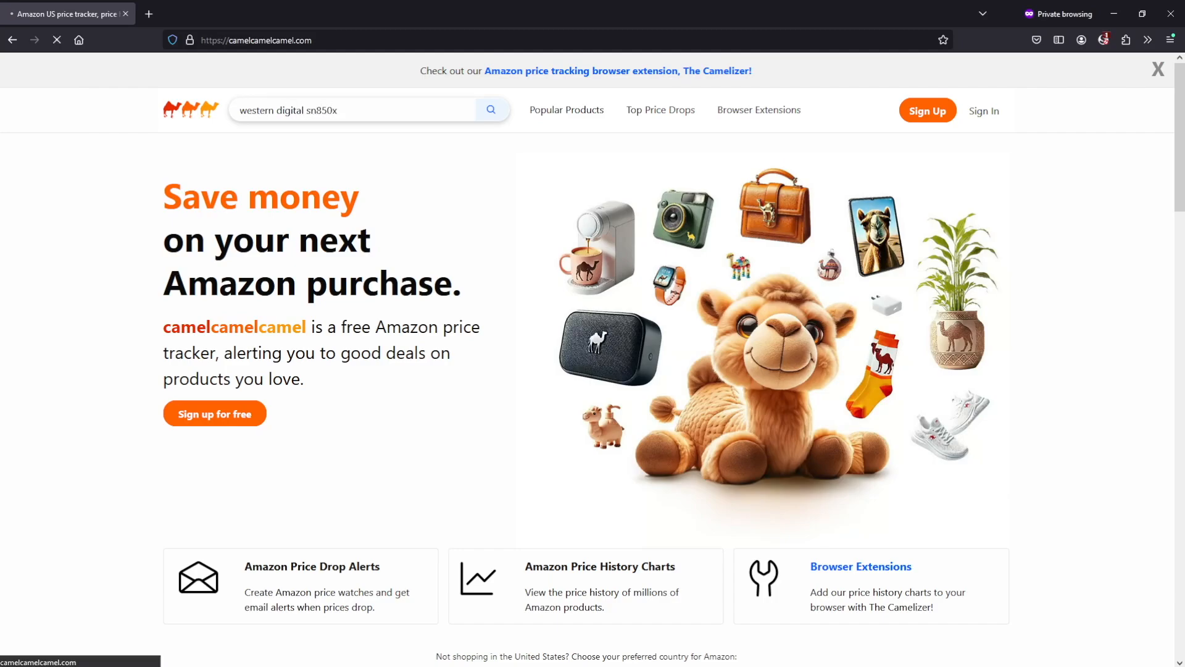
click(490, 110)
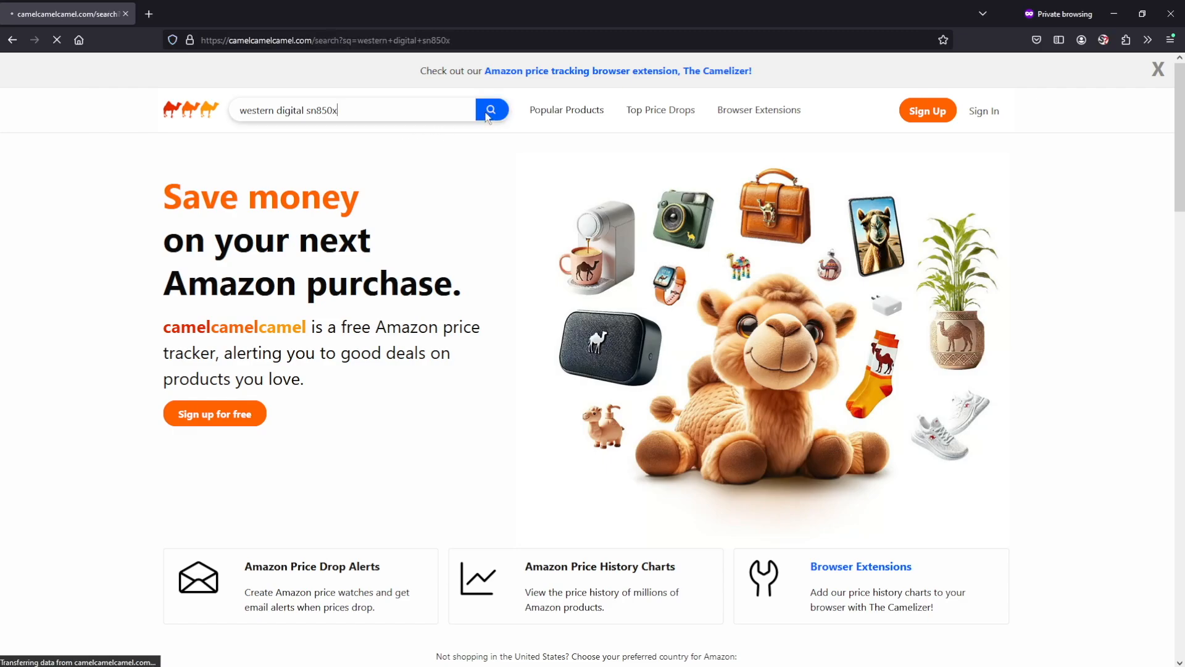
click(491, 109)
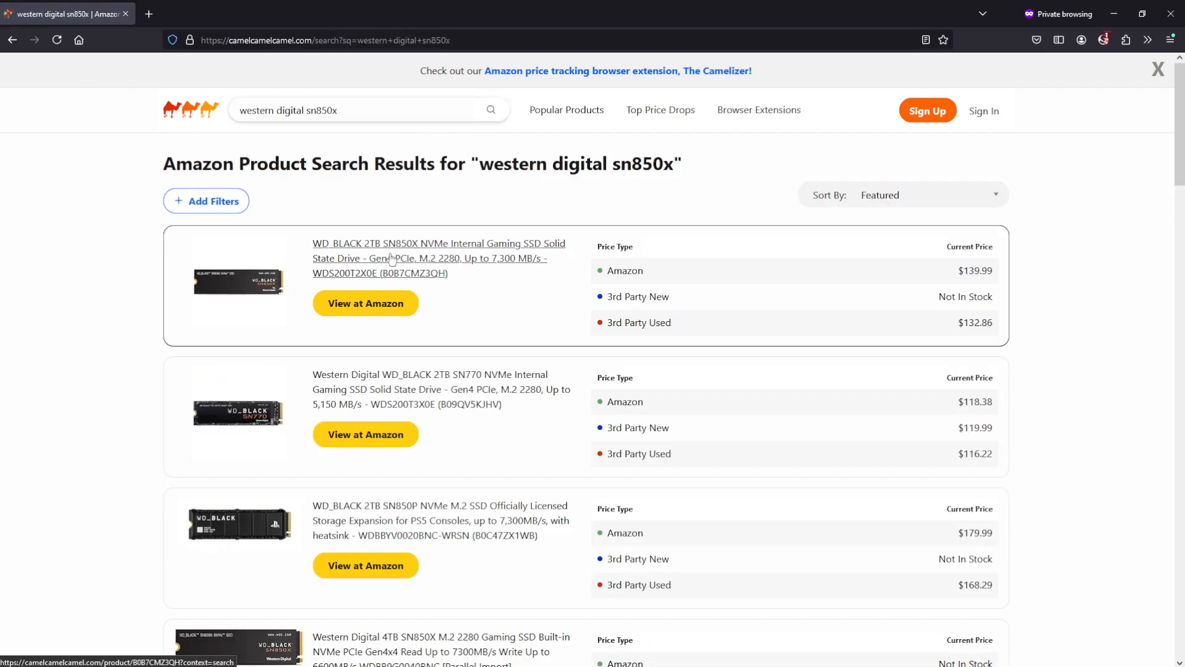
click(437, 258)
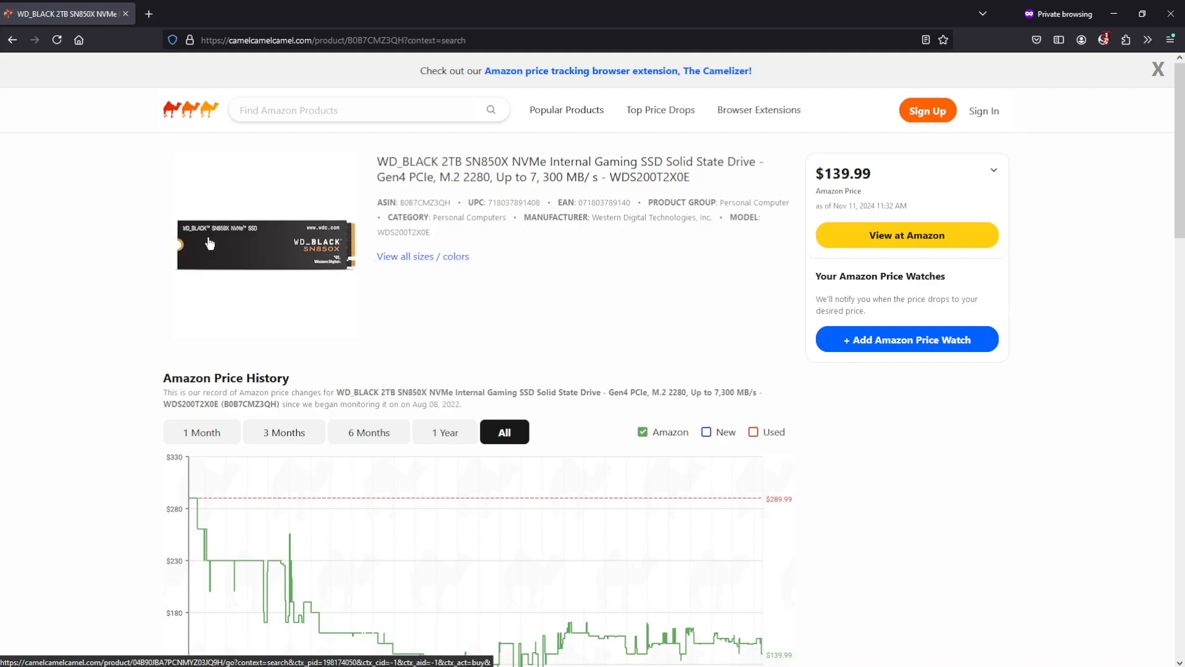
scroll(down, 3)
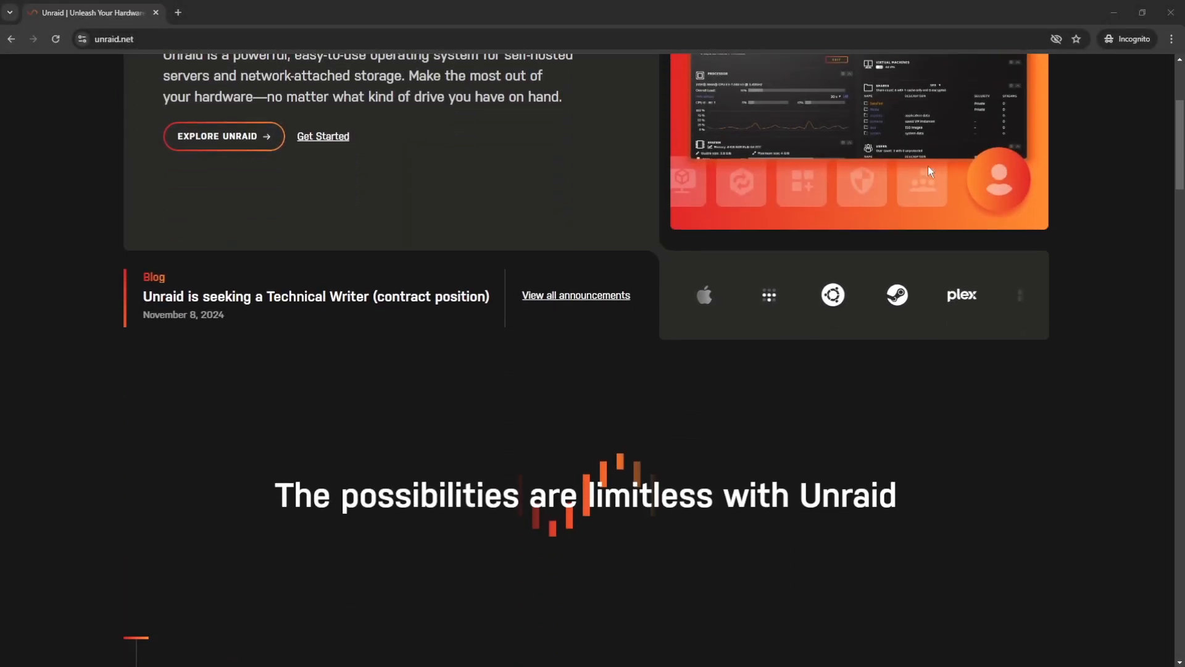
Step: Scroll the TrueNAS homepage down to the uptime stats and Gartner Peer Insights ratings
scroll(down, 3)
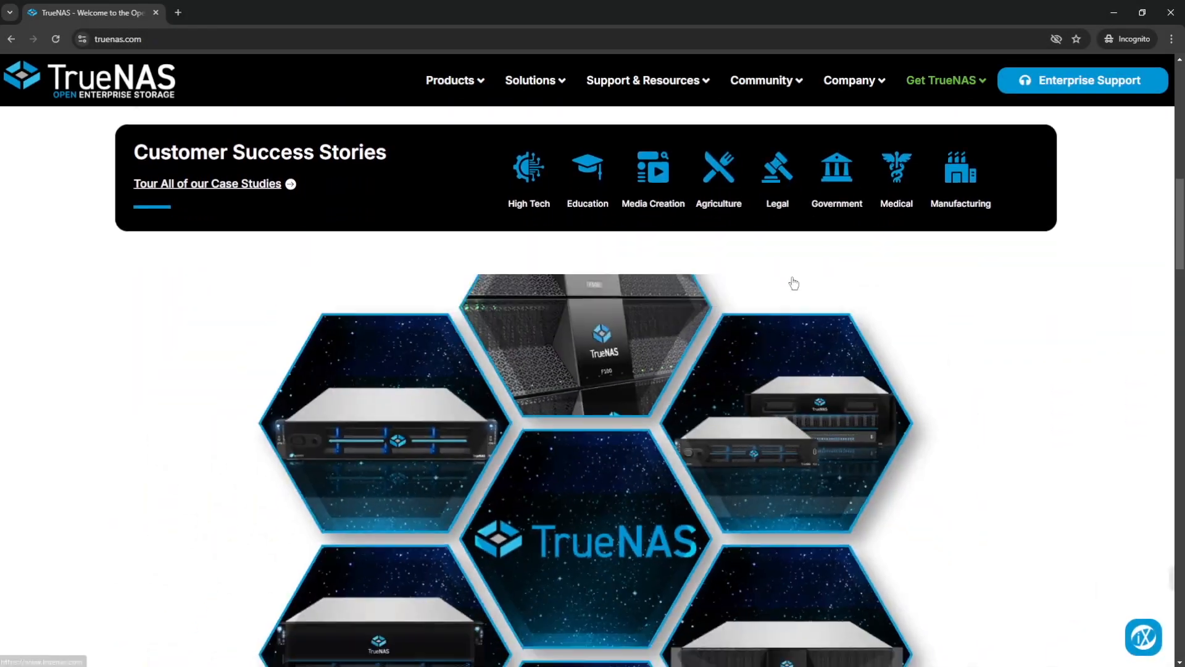
scroll(down, 3)
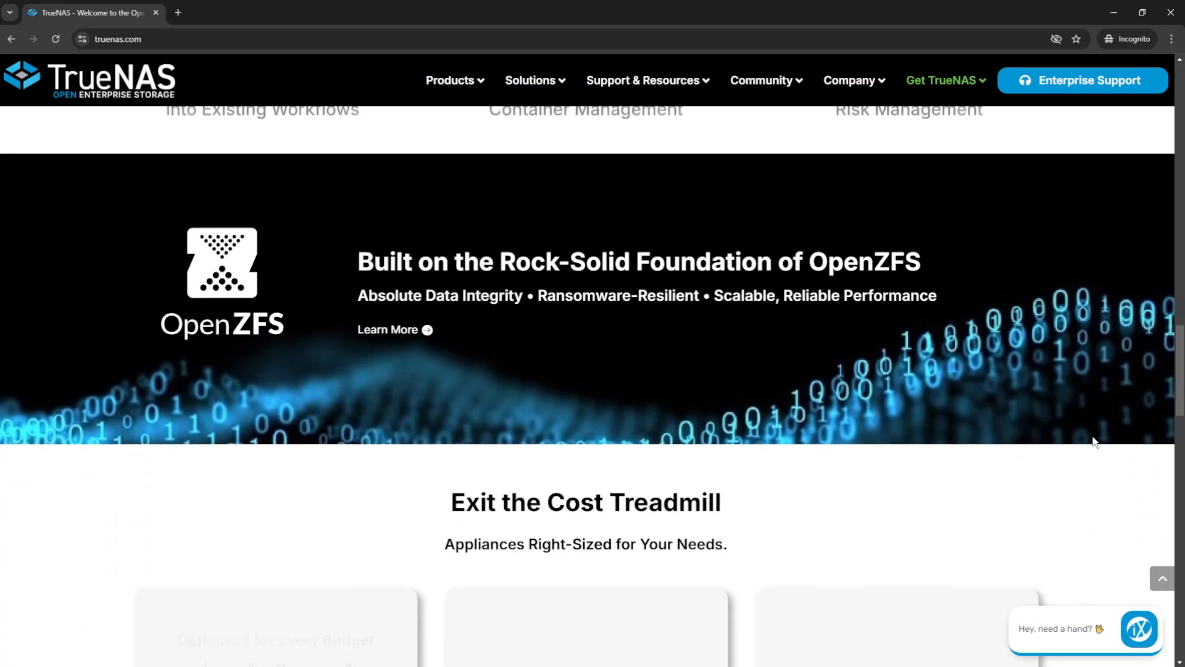
scroll(down, 3)
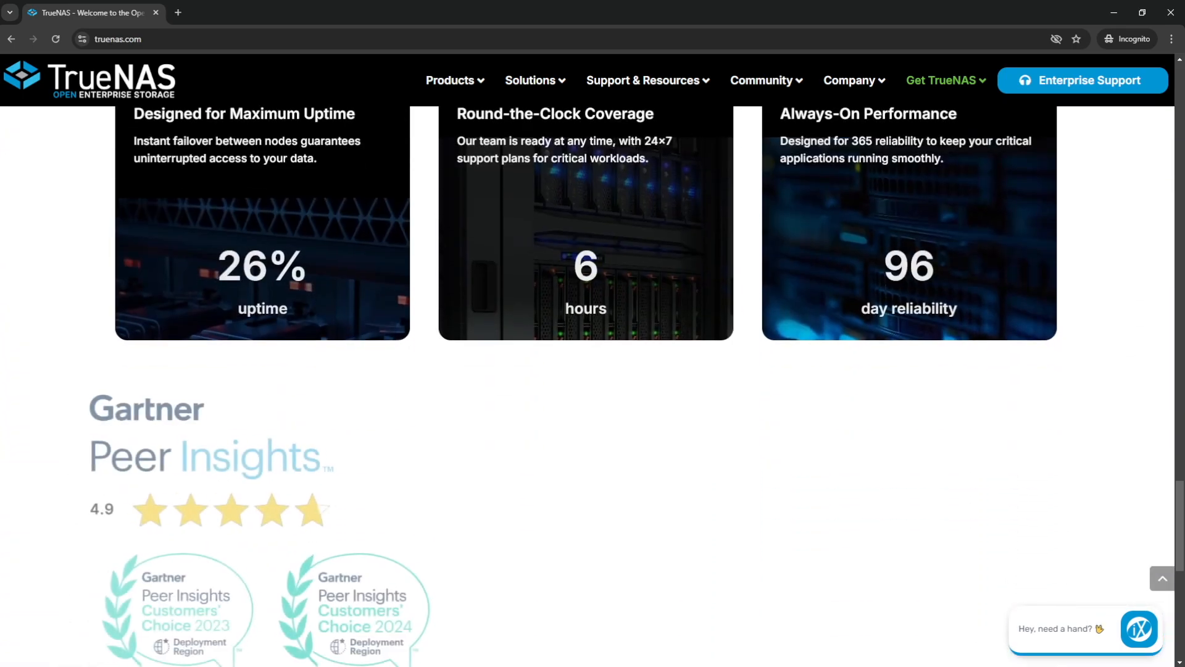